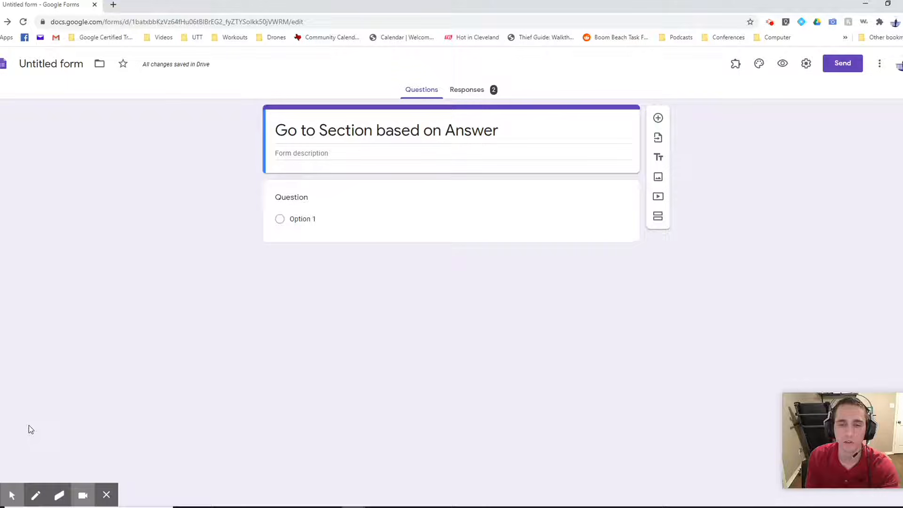
mouse_move(39, 387)
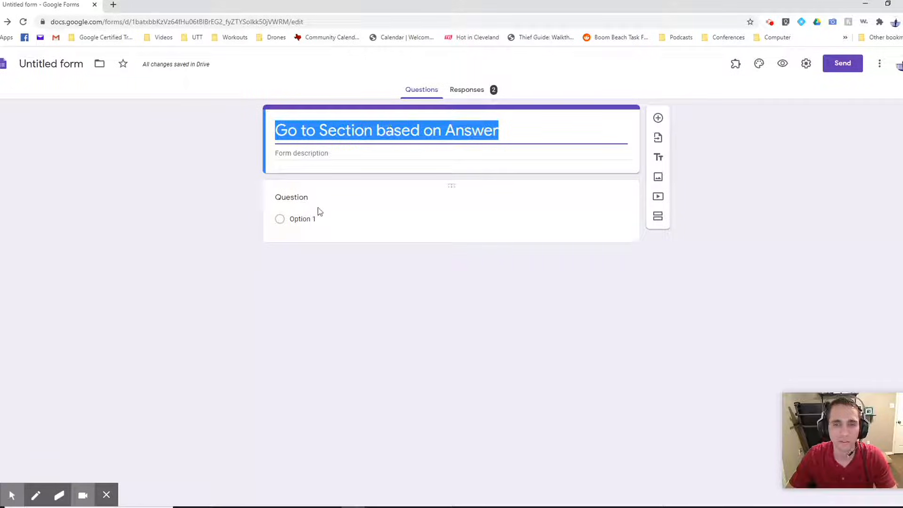
Enter the sky-colour question with options Red, Blue and Yellow, prefixed 'Q1)'.
left_click(298, 197)
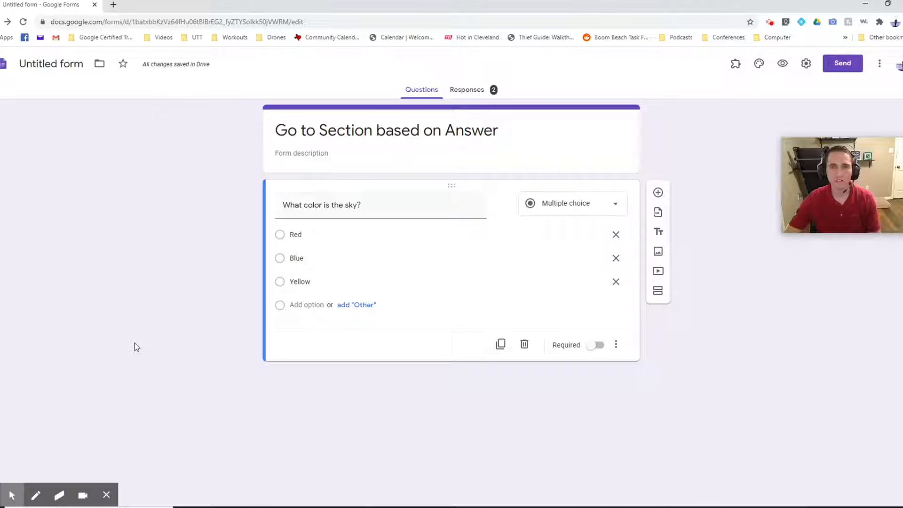
left_click(365, 205)
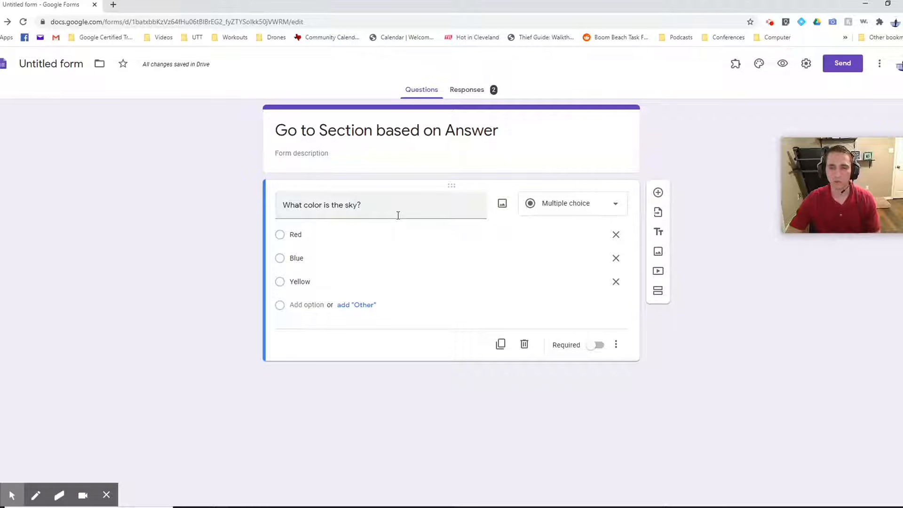
mouse_move(409, 219)
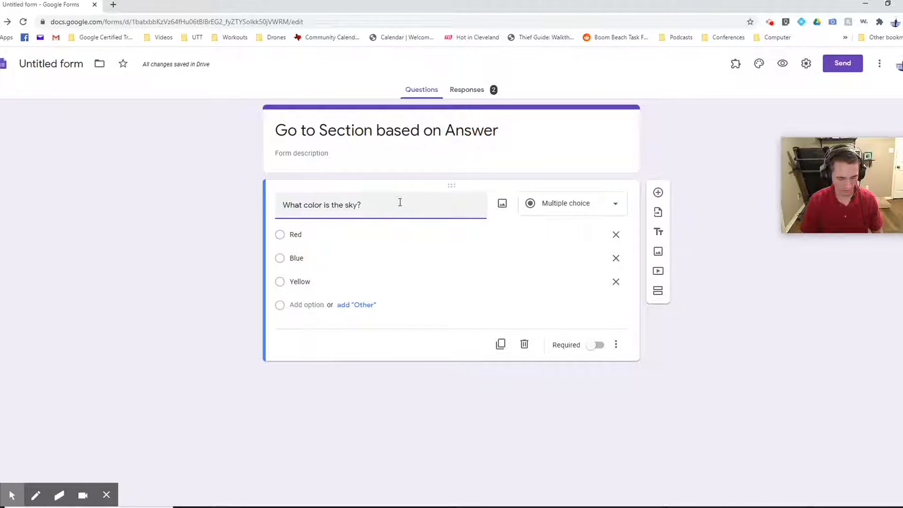
type("Q1)")
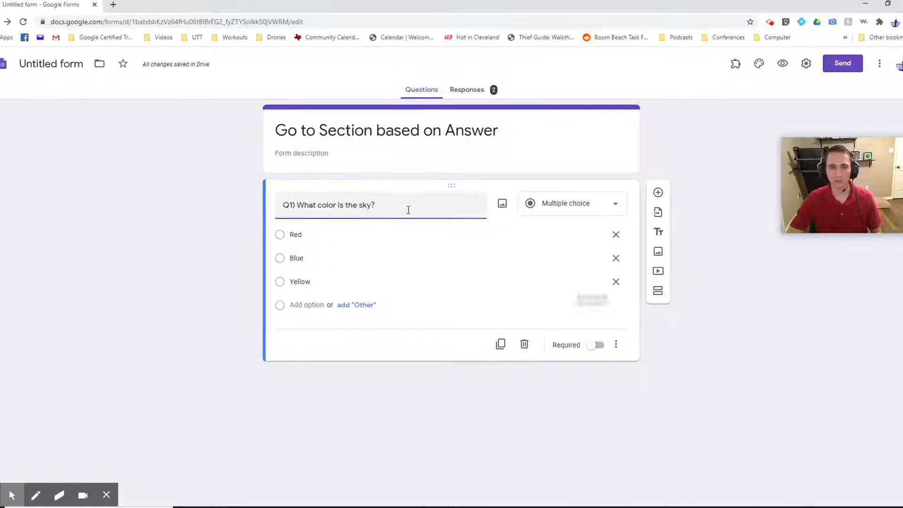
mouse_move(657, 290)
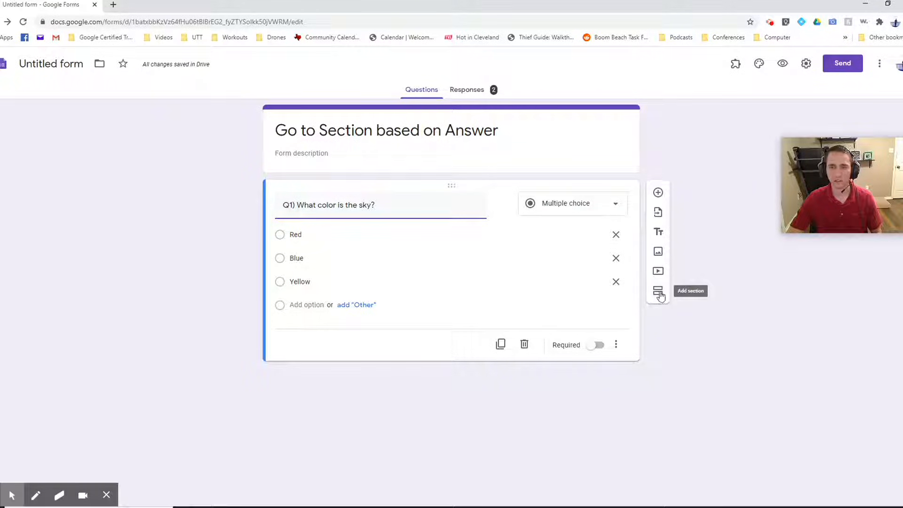
Add a new section after the question and title it 'Q1: Incorrect'.
left_click(658, 291)
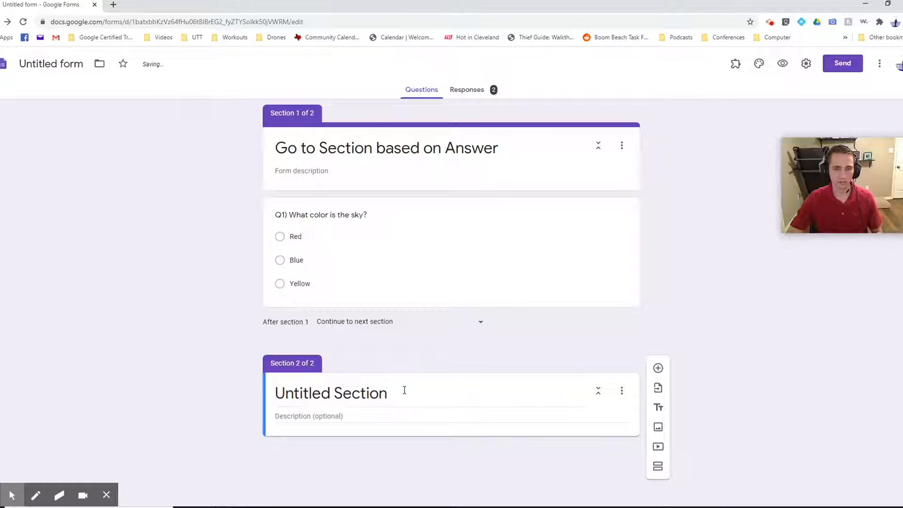
type("Q")
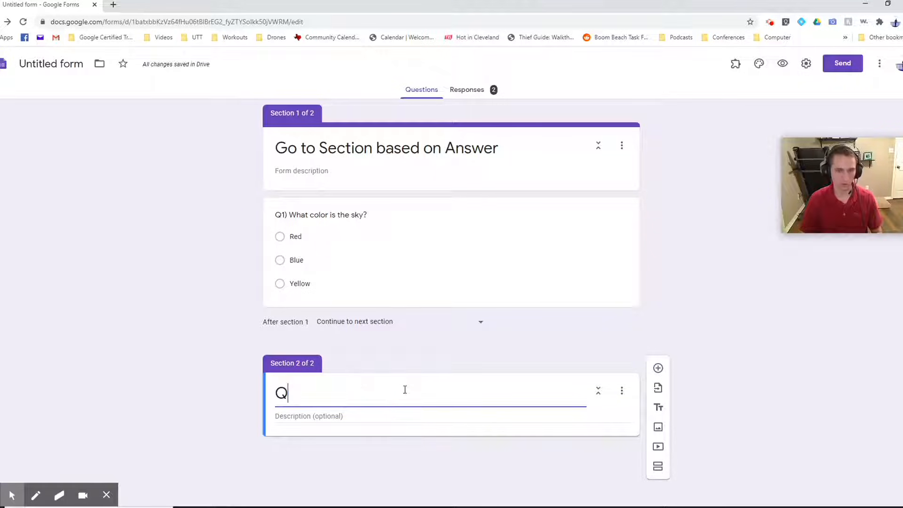
type("1:")
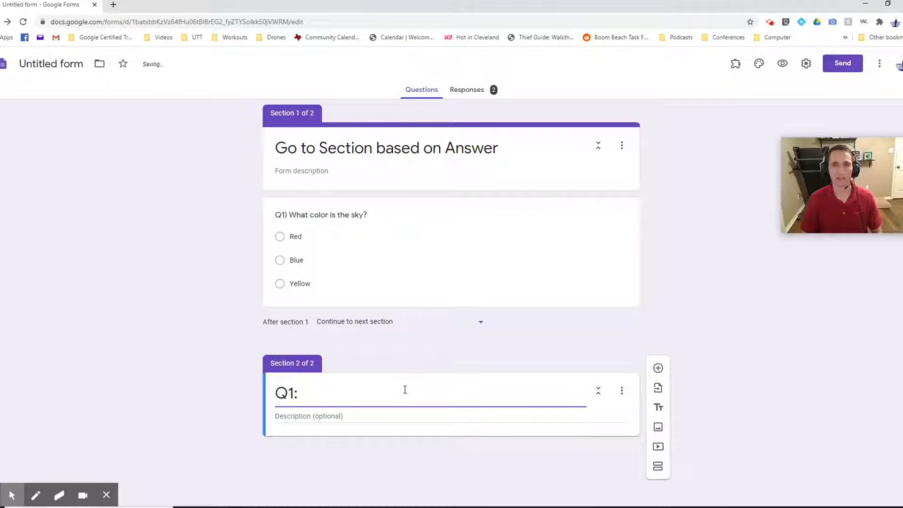
type("Inco")
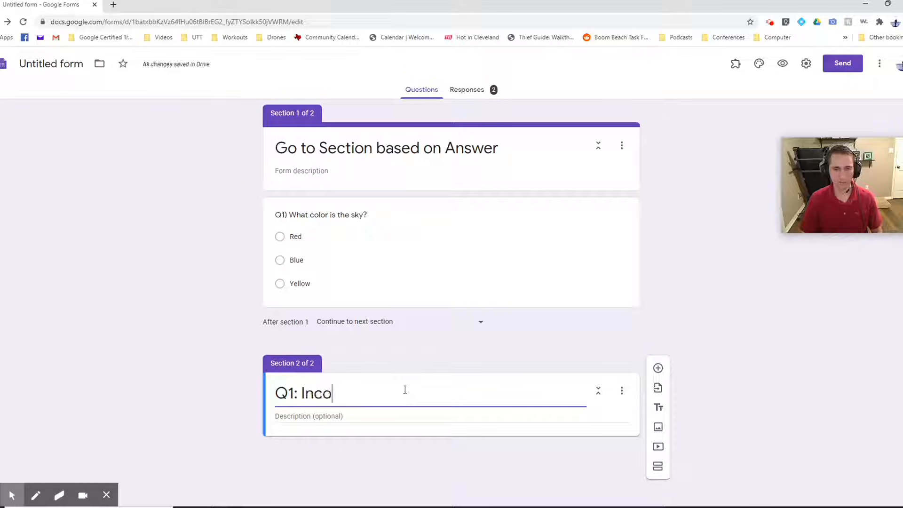
type("rrect")
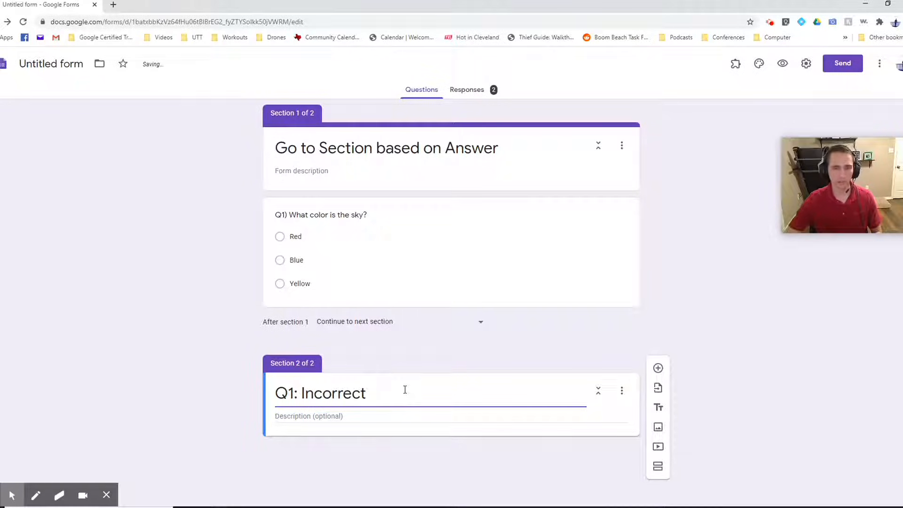
Retitle the section 'Q1: Nice try, let's try that again!' and enter the sky question.
double_click(332, 393)
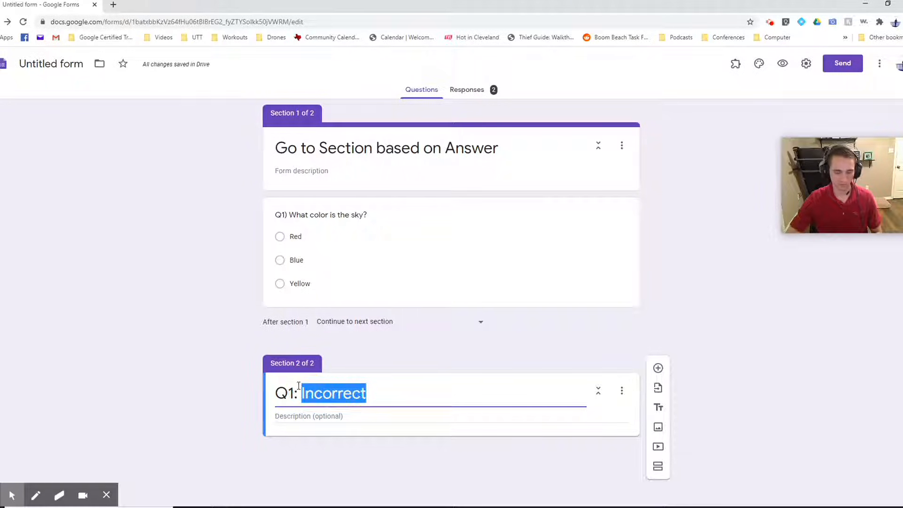
type("Nice try,")
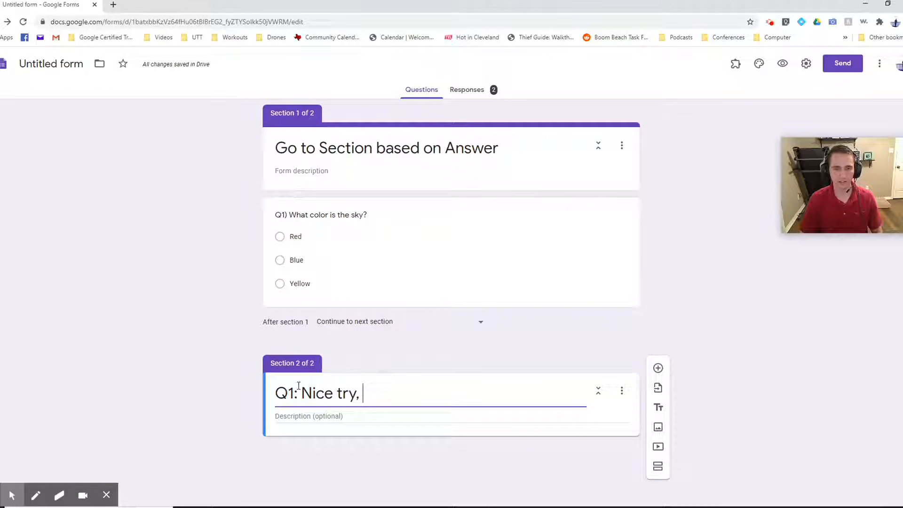
type("let's")
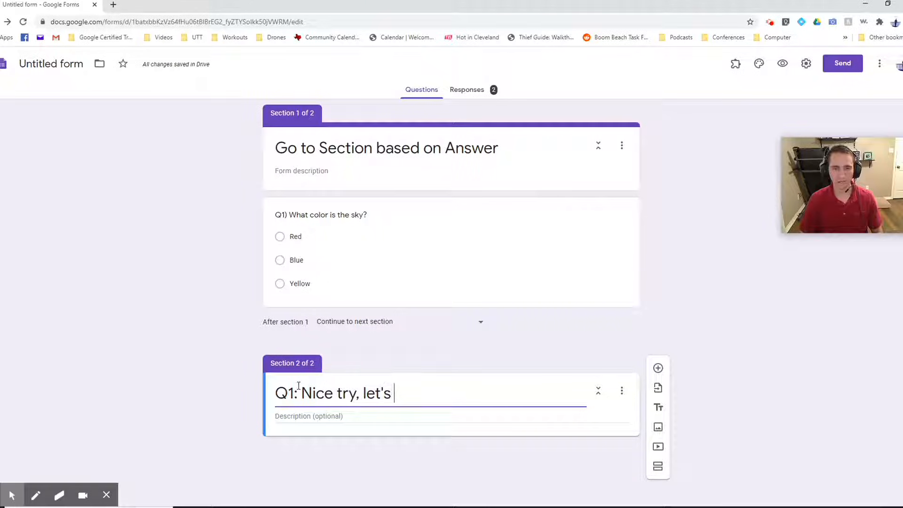
type("try that again")
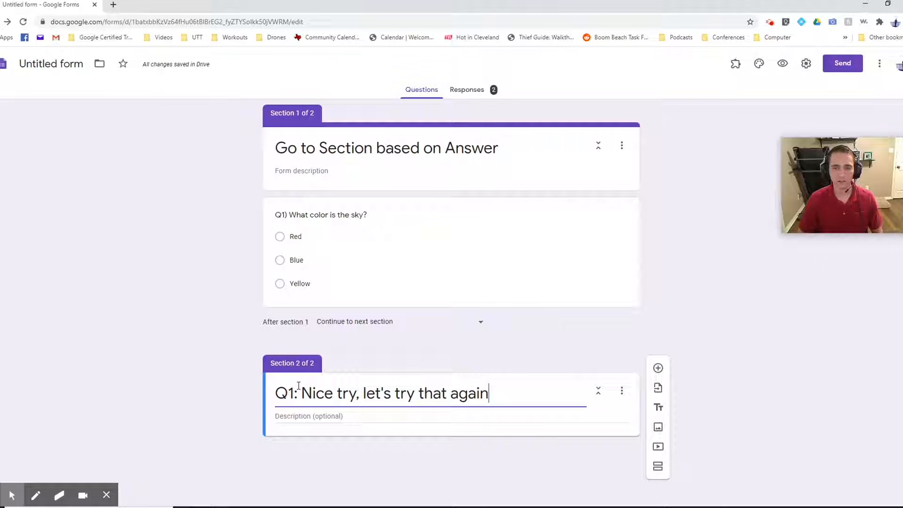
type("!")
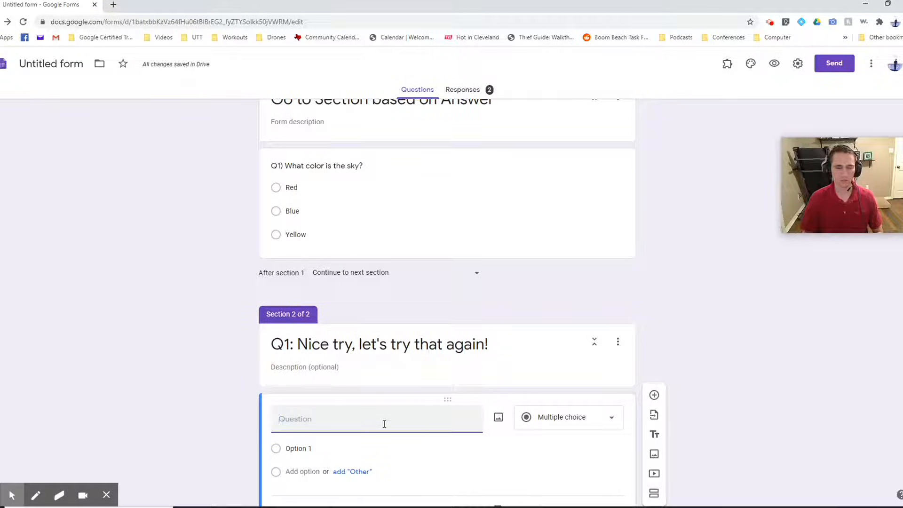
type("What color is the sky?")
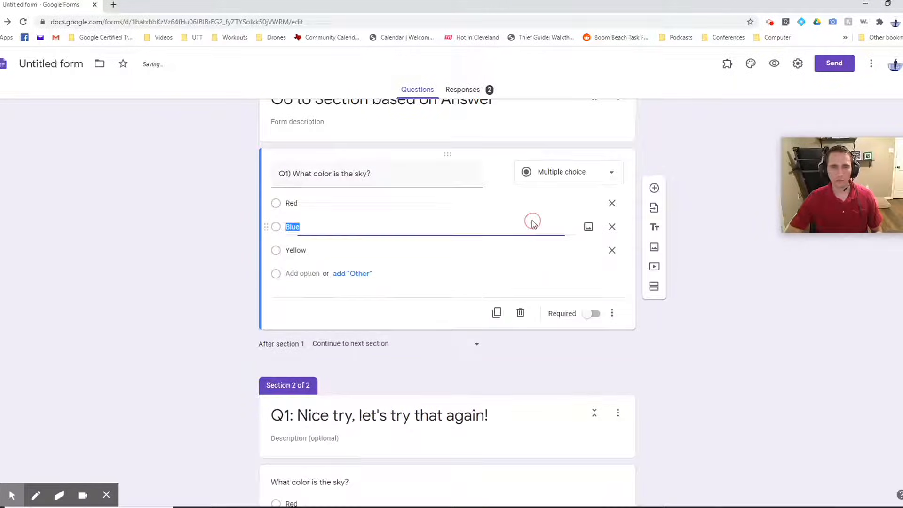
scroll("down", 3)
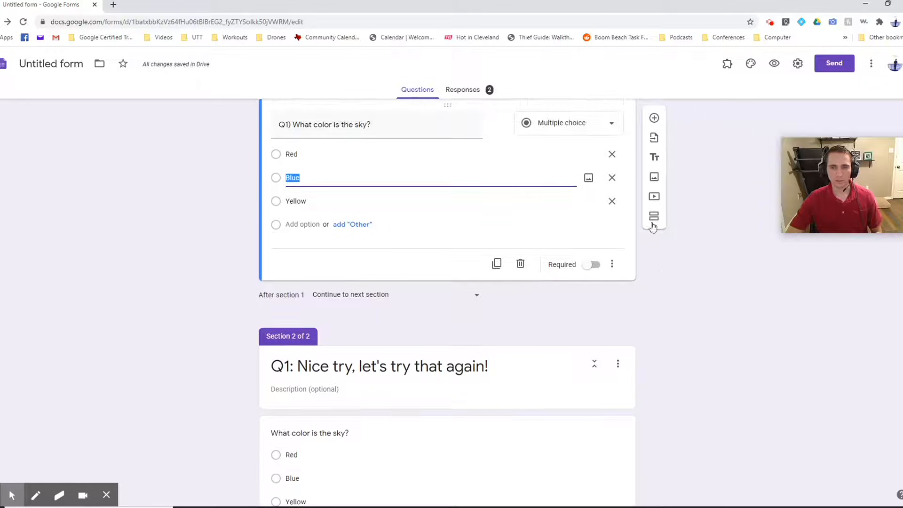
mouse_move(654, 216)
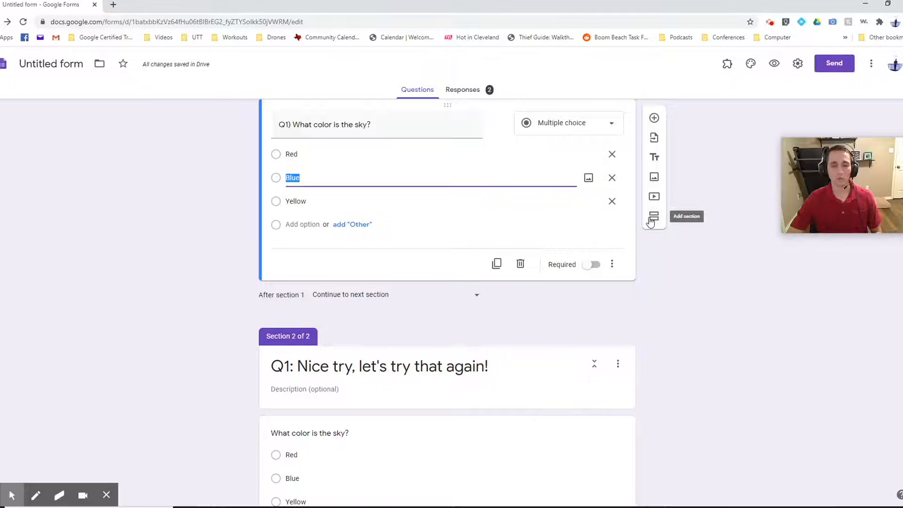
Add a section after the first question titled 'Q1: Way to go!'.
left_click(654, 217)
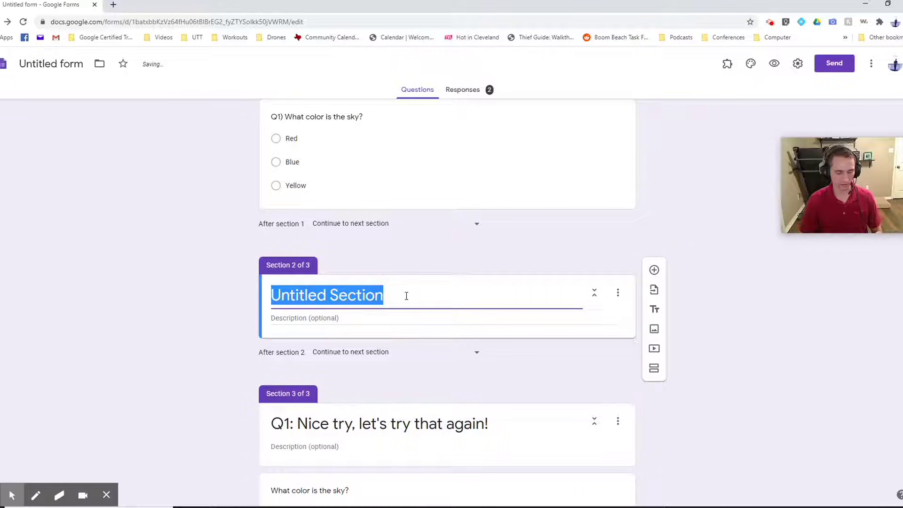
type("Q1:")
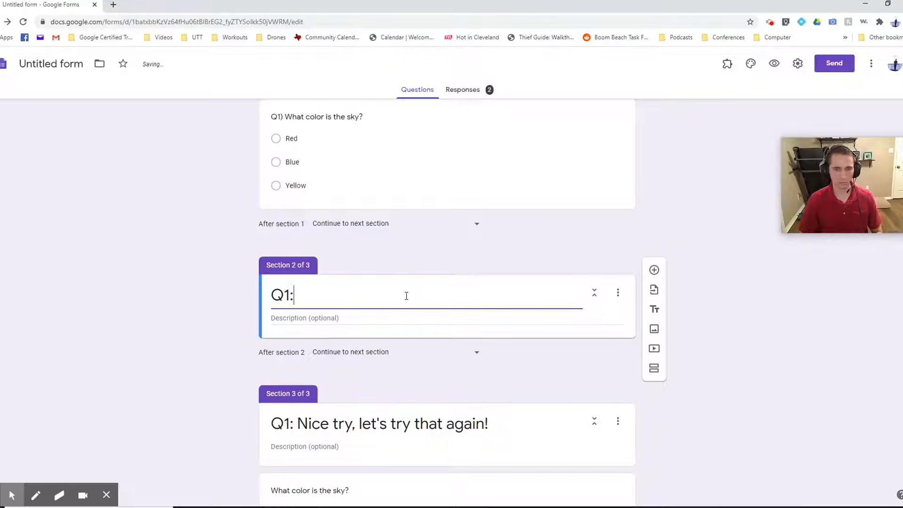
type("Way to go!")
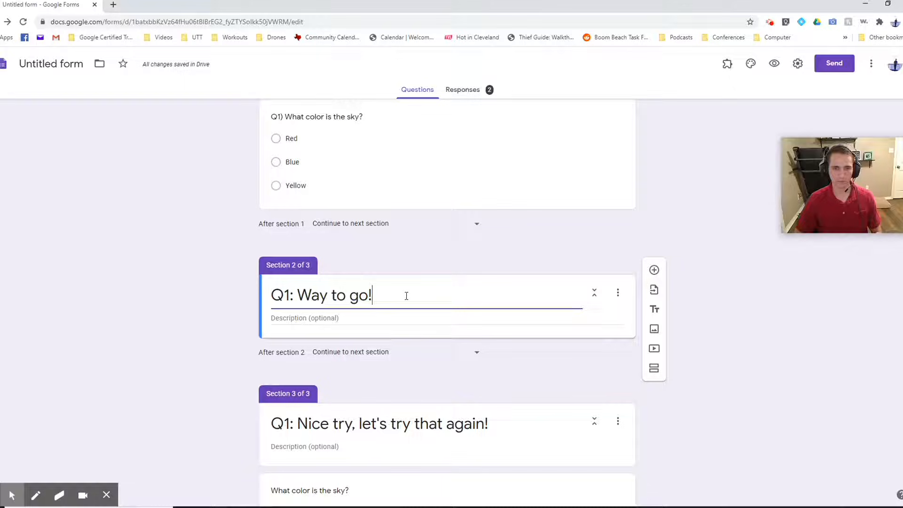
Add a question to the 'Way to go!' section and begin it with 'Q2)'.
left_click(654, 270)
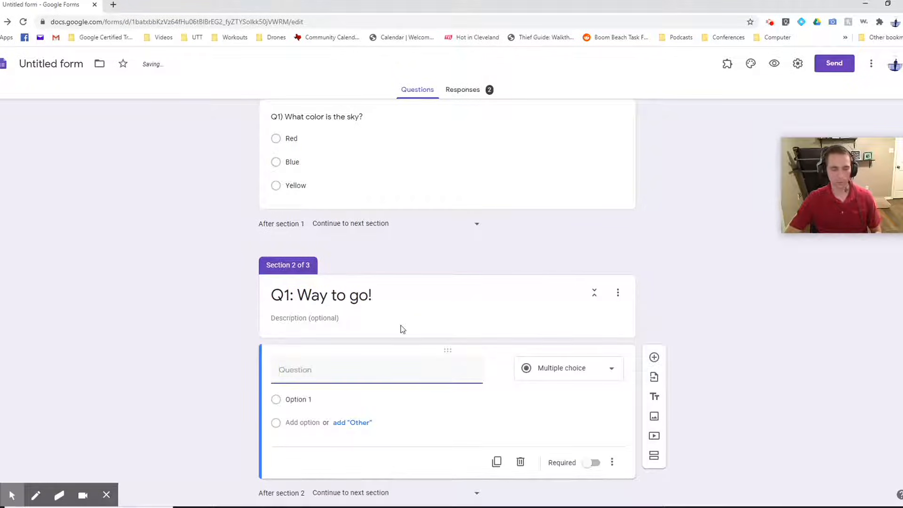
type("q")
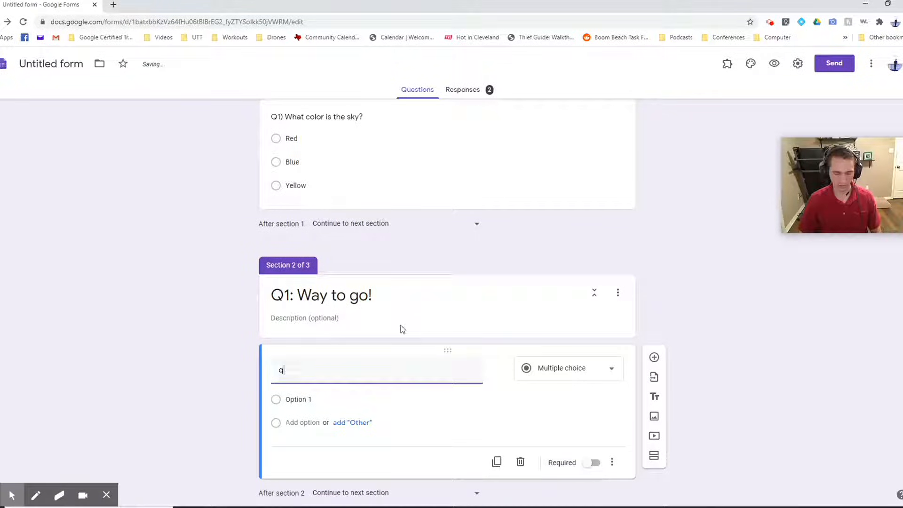
type("Q")
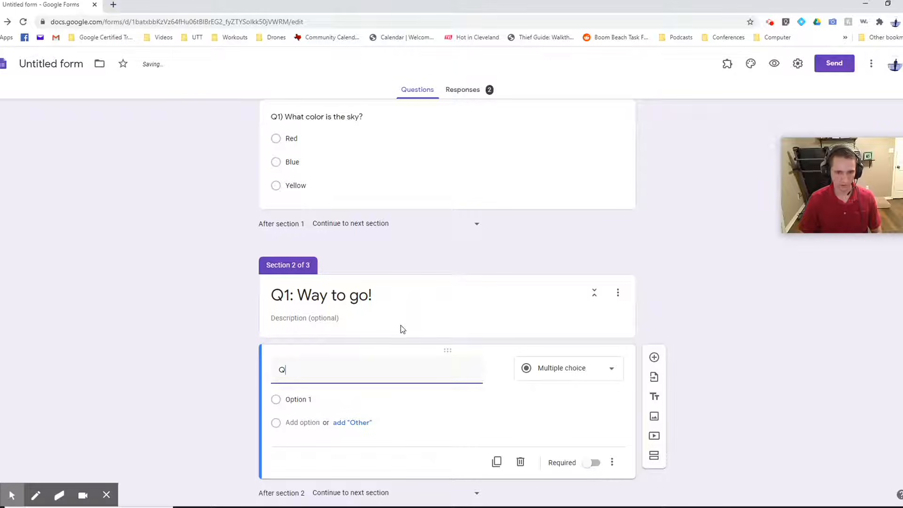
type("2)")
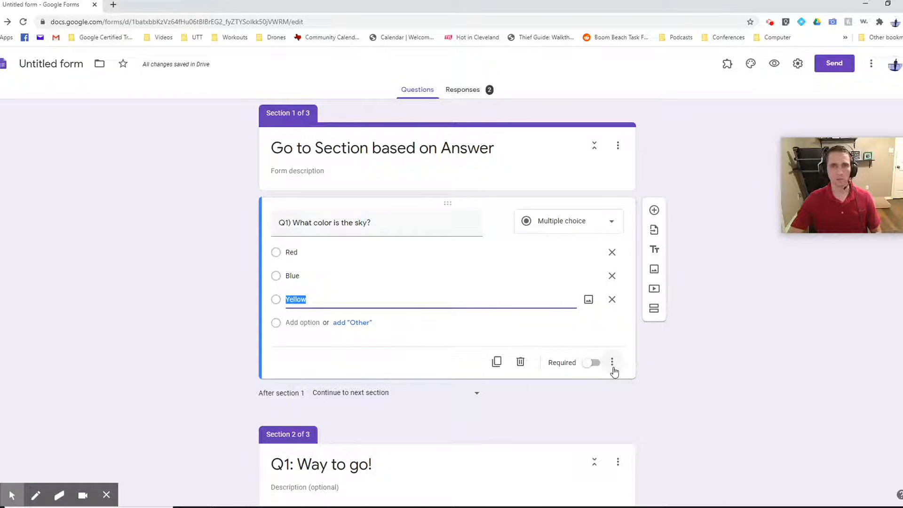
Enable answer-based routing on Q1, sending Red and Yellow to section 3.
left_click(612, 363)
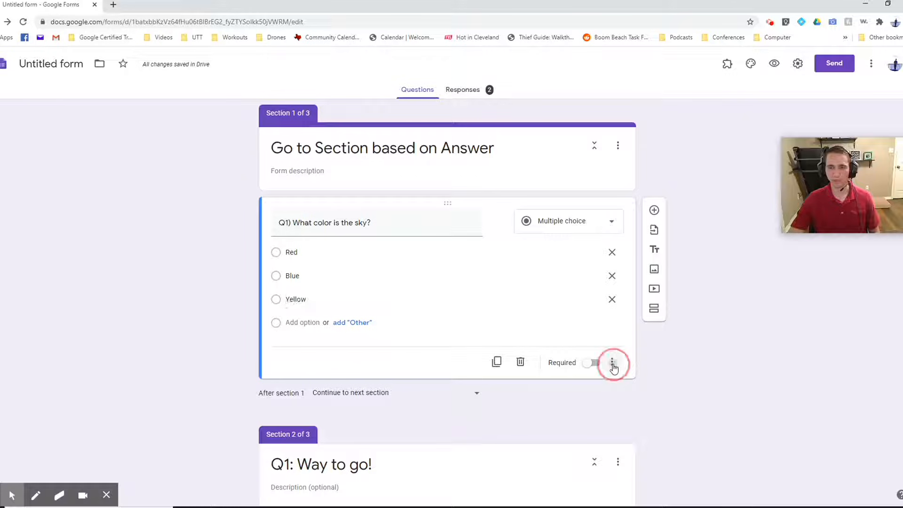
left_click(611, 363)
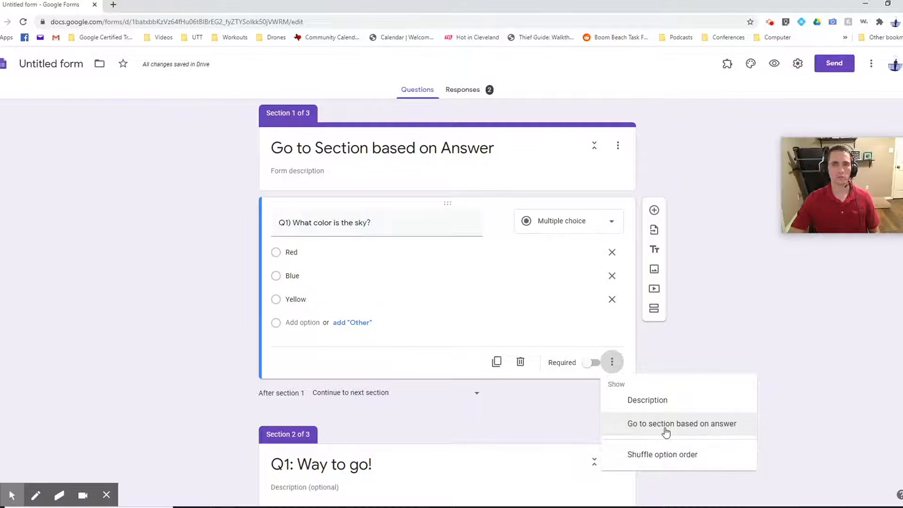
left_click(666, 426)
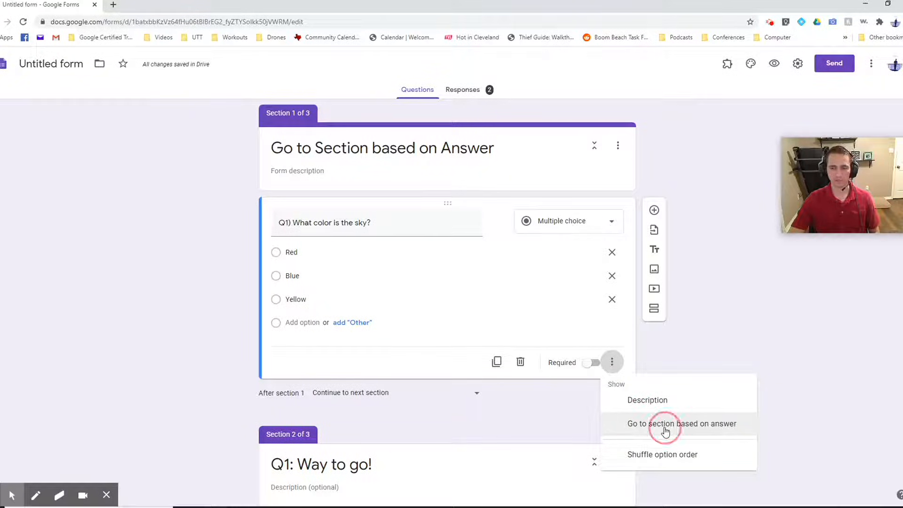
left_click(682, 423)
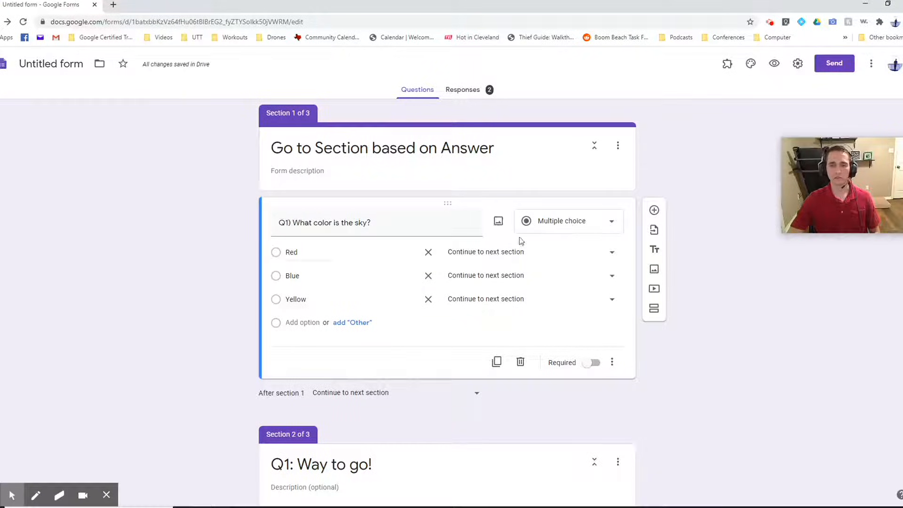
mouse_move(568, 259)
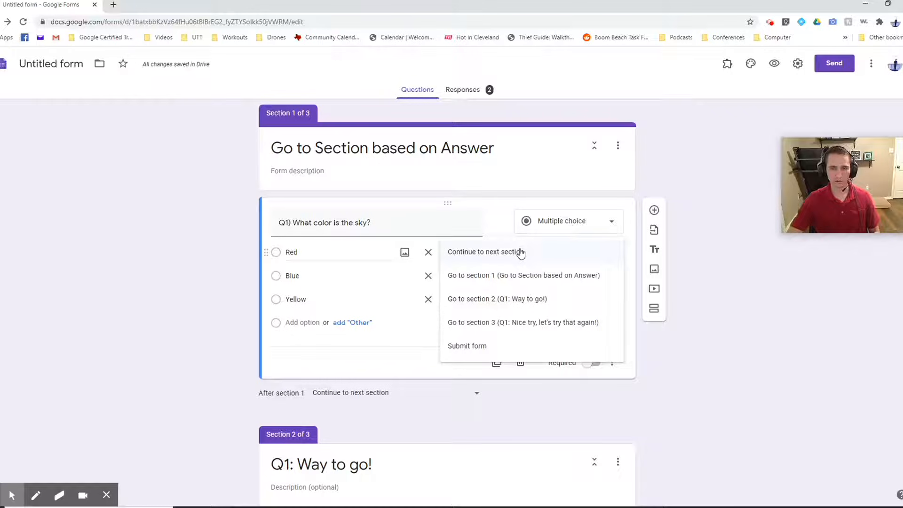
mouse_move(540, 326)
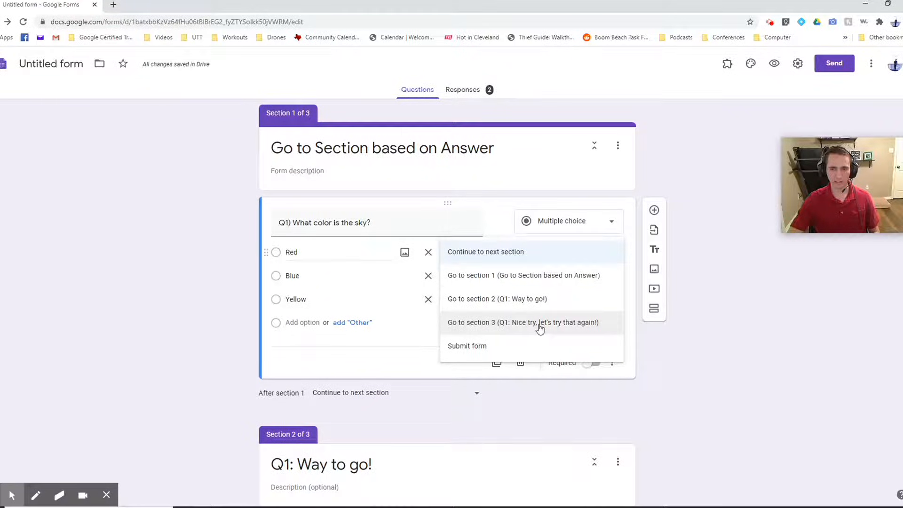
left_click(523, 323)
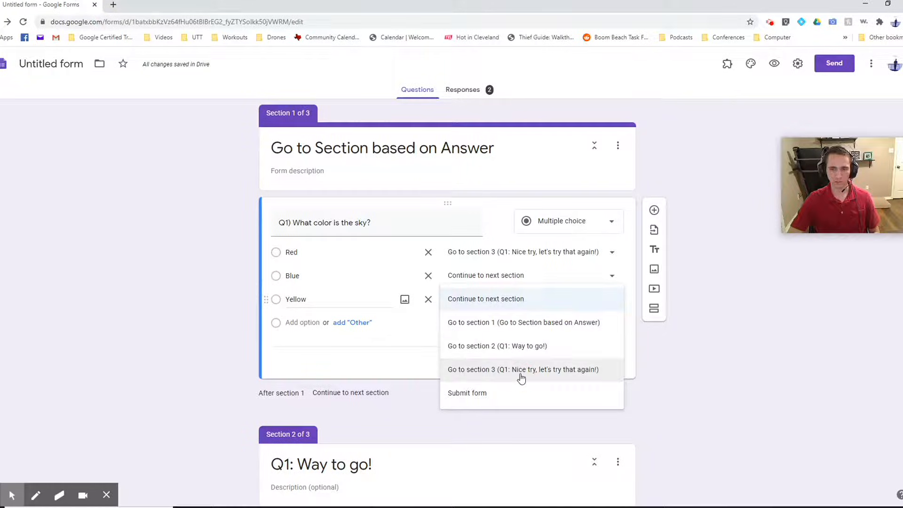
left_click(523, 370)
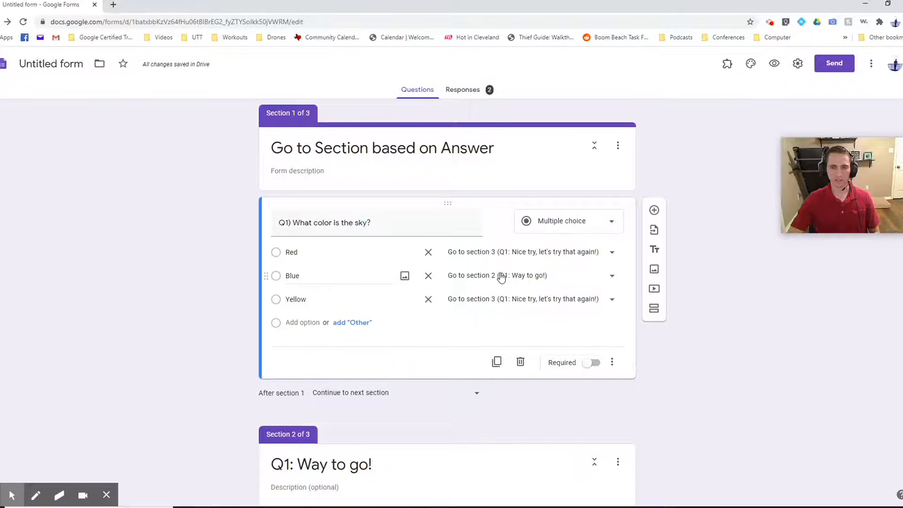
scroll("down", 3)
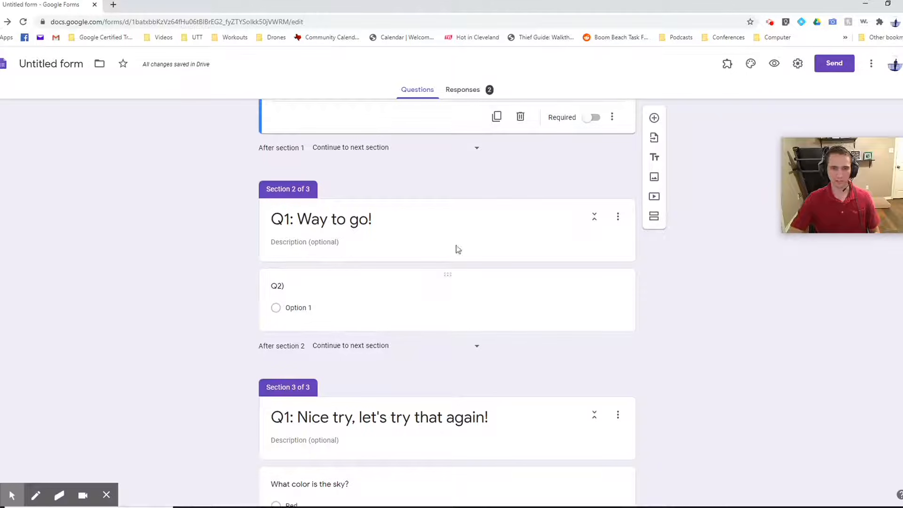
Scroll down to section 3's repeated sky-colour question.
scroll("down", 3)
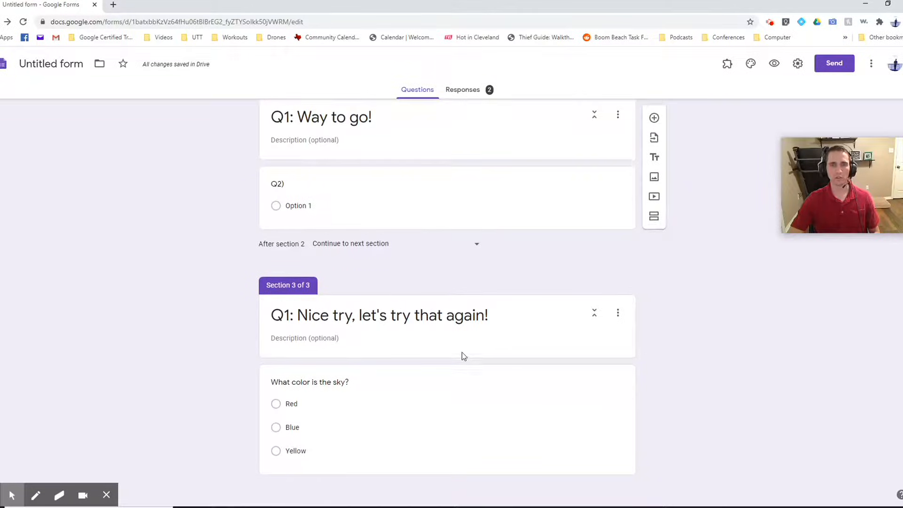
mouse_move(432, 407)
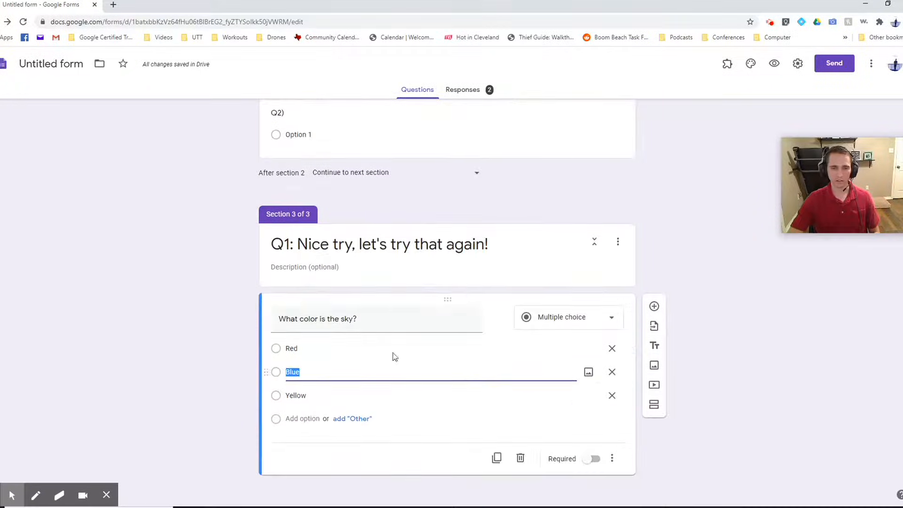
mouse_move(364, 341)
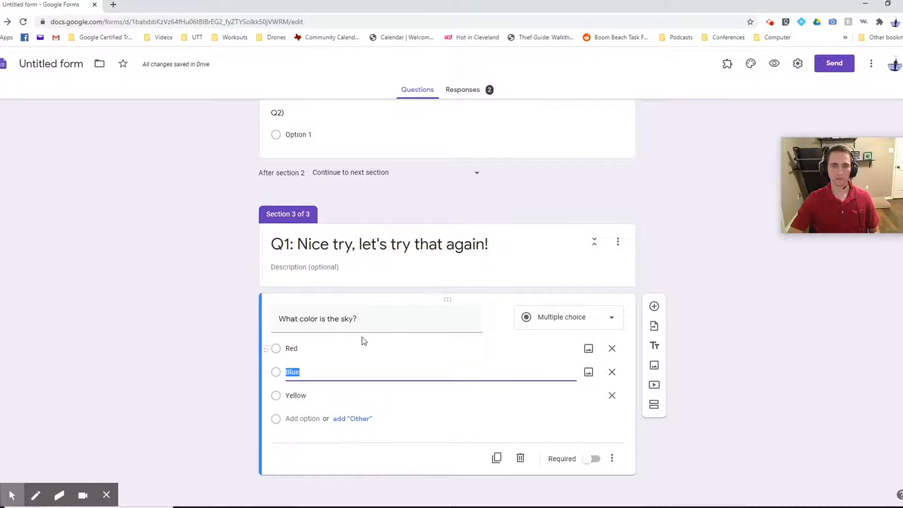
Enable answer-based routing on the retry sky question and set destinations for Red and Blue.
left_click(612, 458)
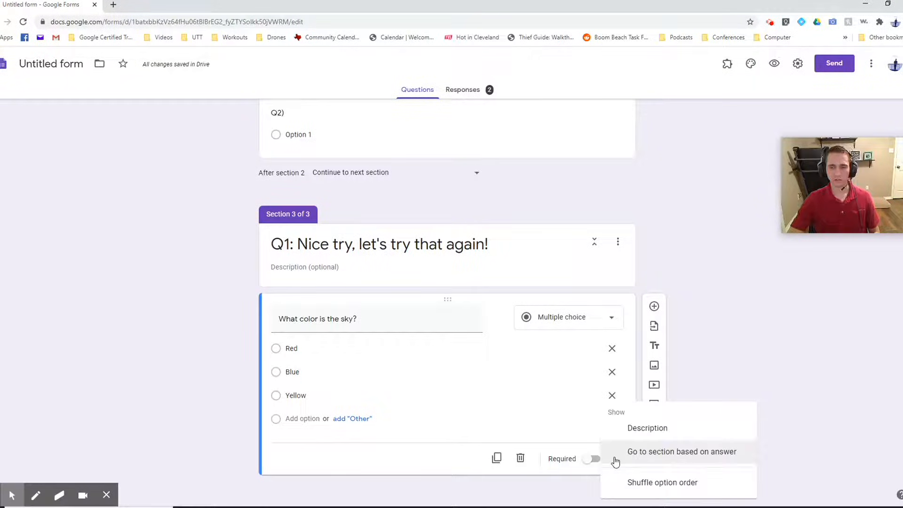
left_click(682, 451)
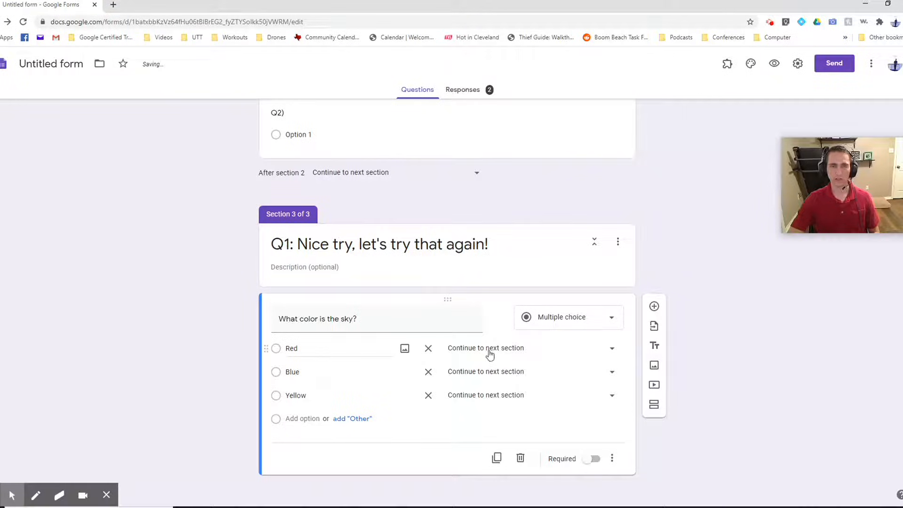
left_click(612, 348)
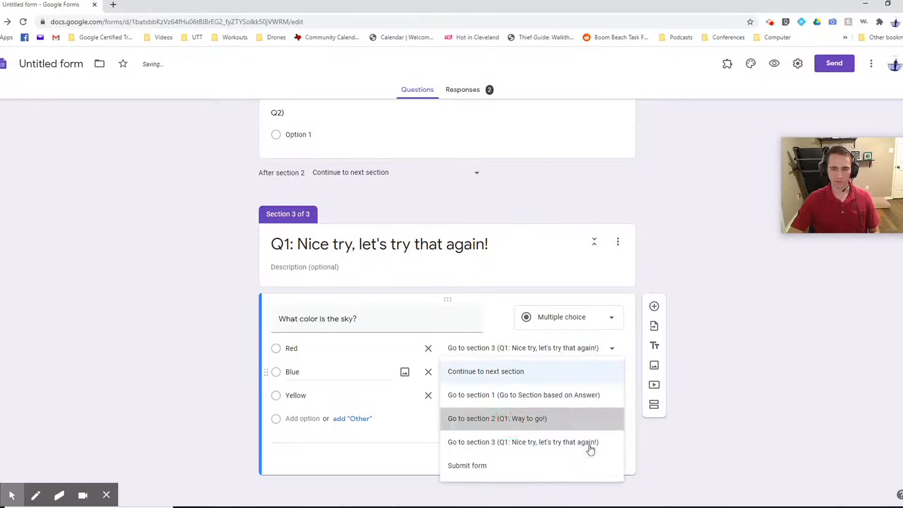
left_click(498, 419)
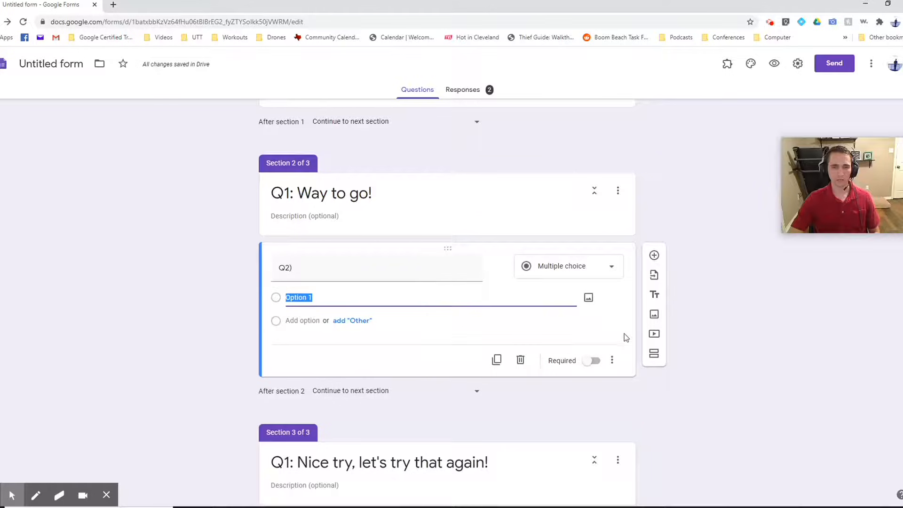
Select Q2's first answer choice to replace it with Green.
left_click(347, 268)
type(" What color is the grass?")
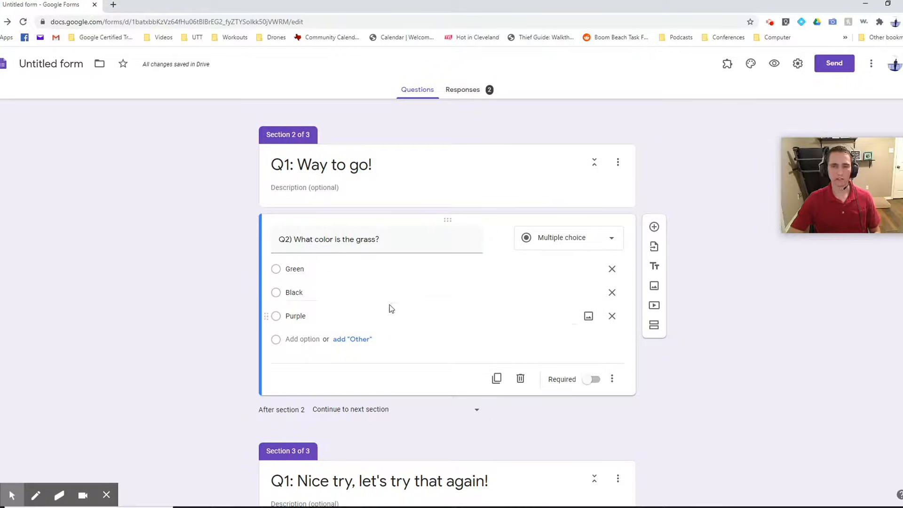
mouse_move(382, 303)
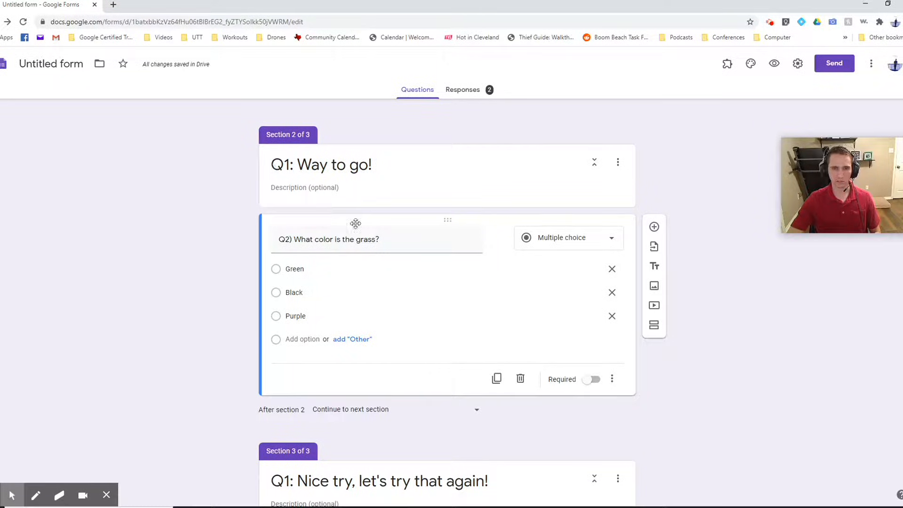
mouse_move(366, 414)
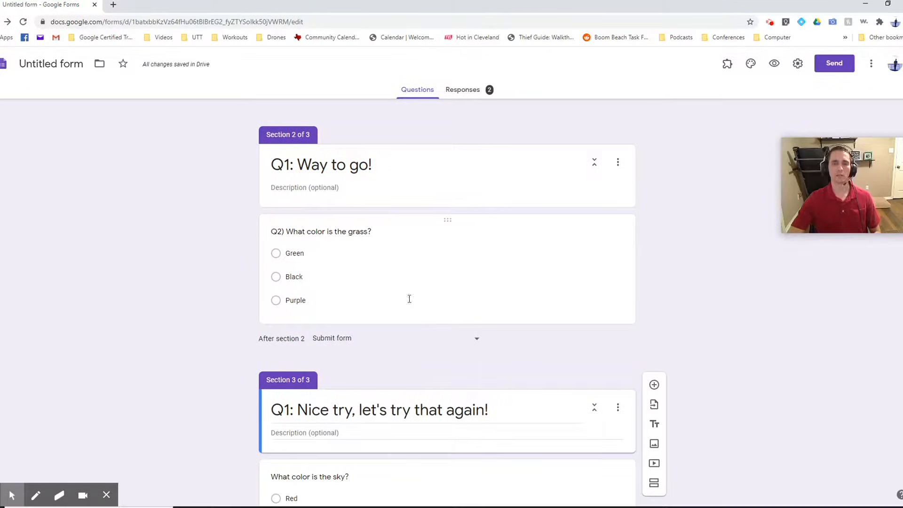
Open the grass-colour Q2 question card for editing.
left_click(476, 339)
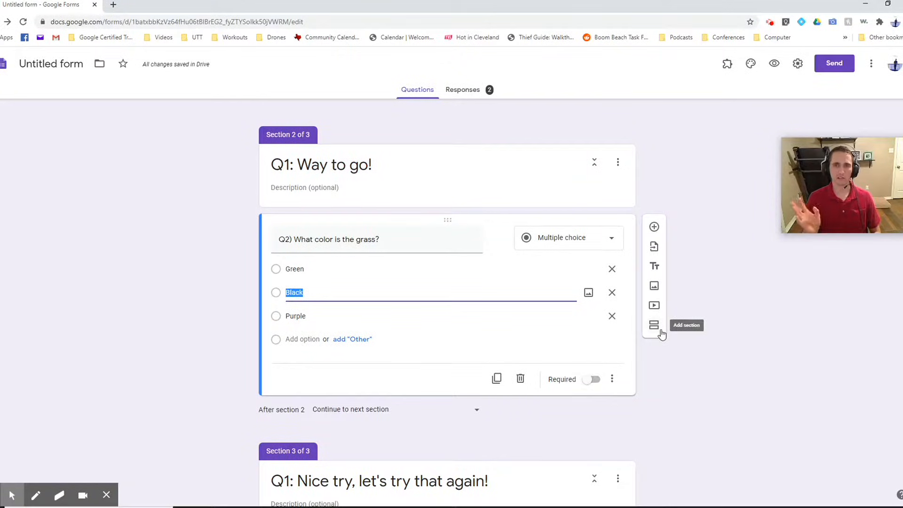
mouse_move(630, 358)
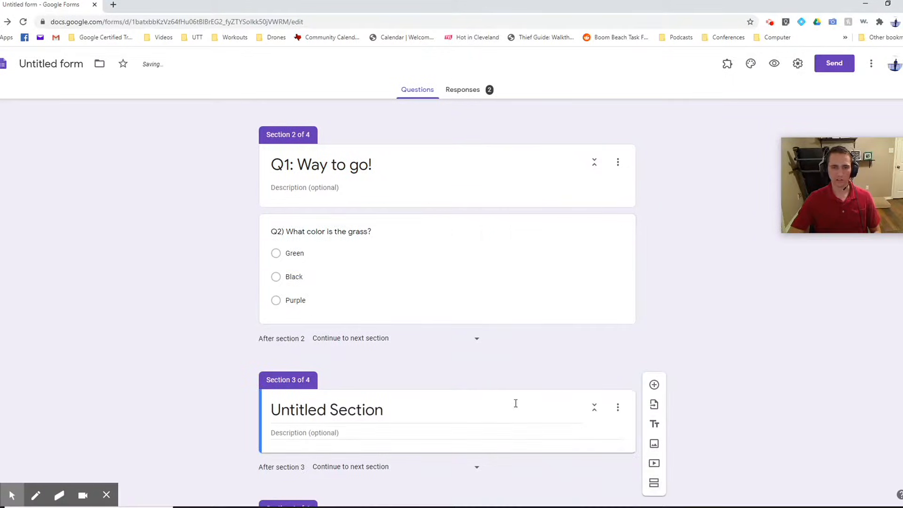
Rename the new untitled section 'Q2: Incorrect'.
double_click(327, 410)
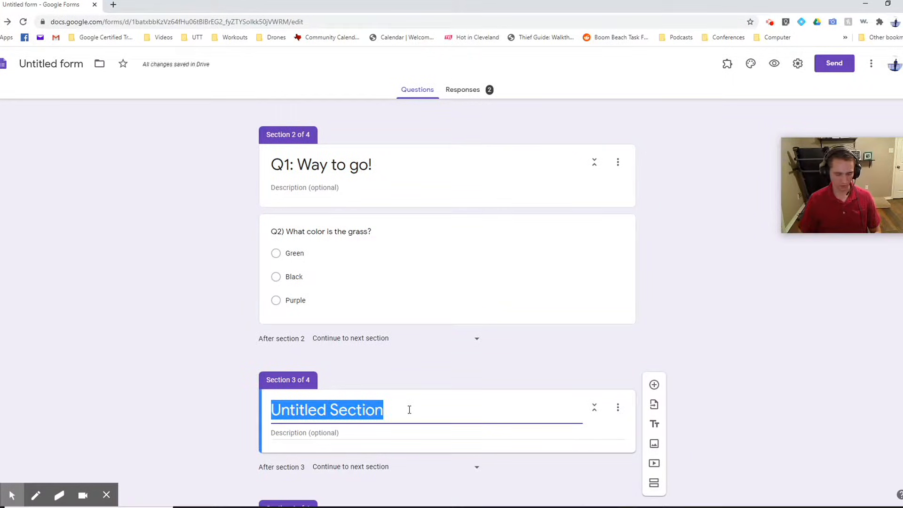
type("Q2:")
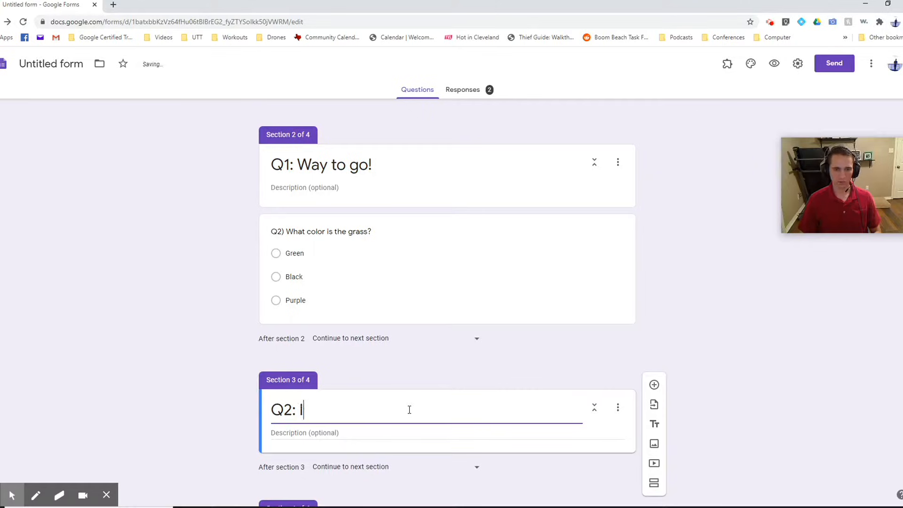
type("Incorrect")
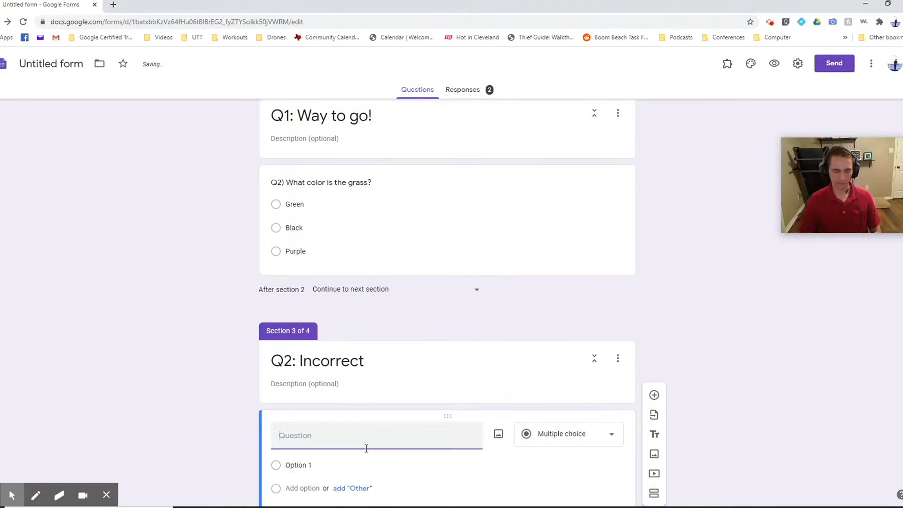
Title another section 'Q2: Correct' and start its question with 'Q3'.
type("Try")
type("Q2\"")
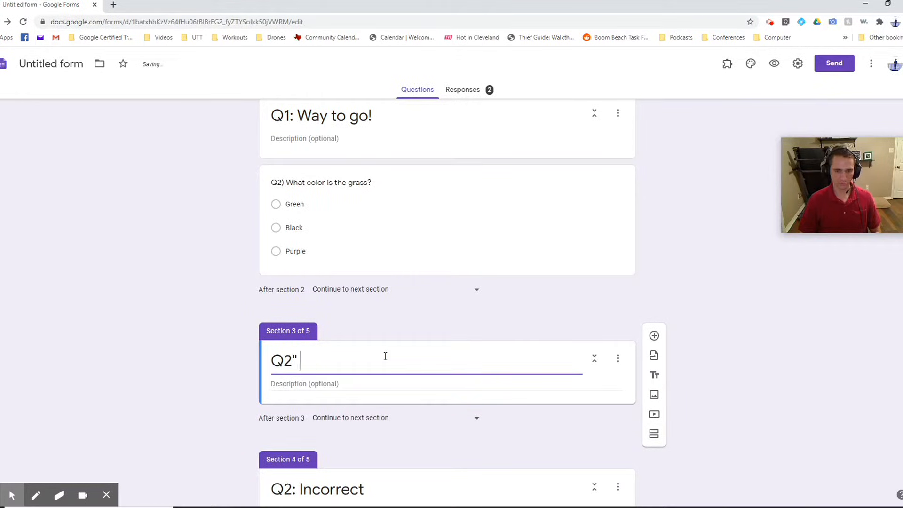
type(": Correct")
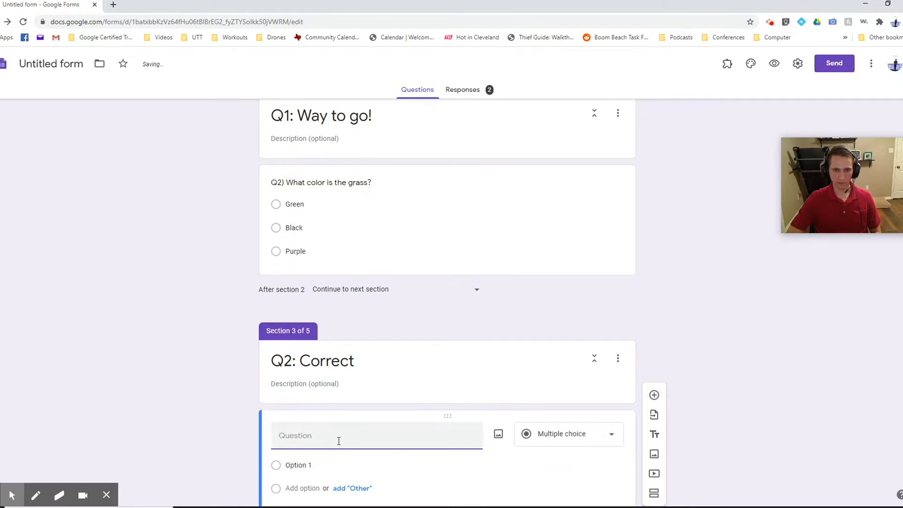
type("Q3)")
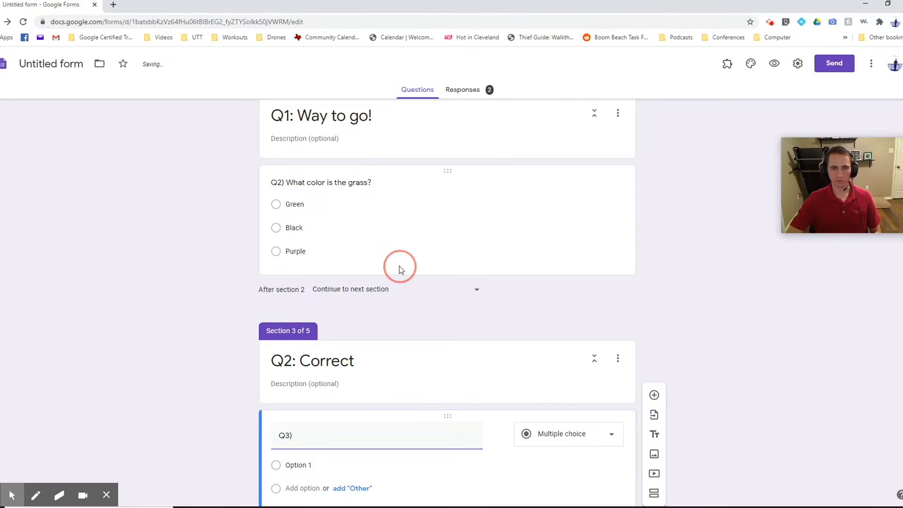
Enable routing on the grass question: Green to 'Q2: Correct', Purple to 'Q2: Incorrect'.
left_click(611, 329)
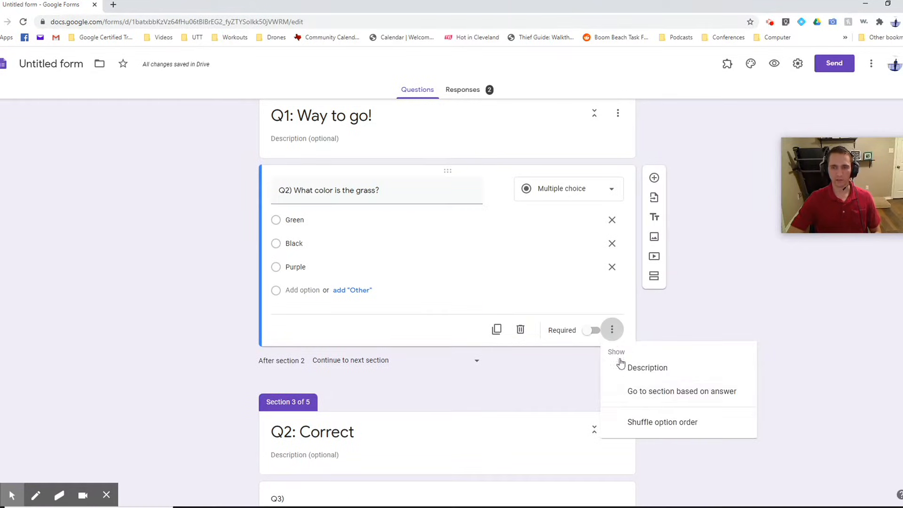
left_click(681, 391)
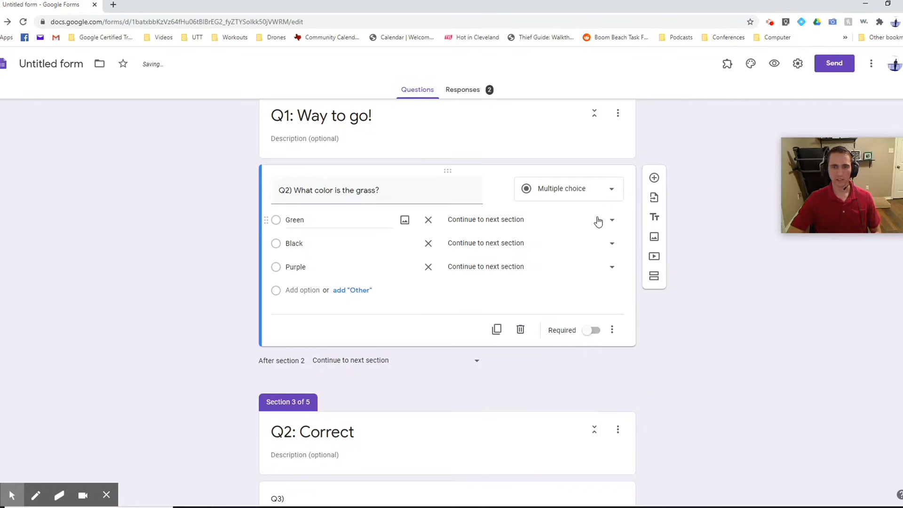
left_click(612, 219)
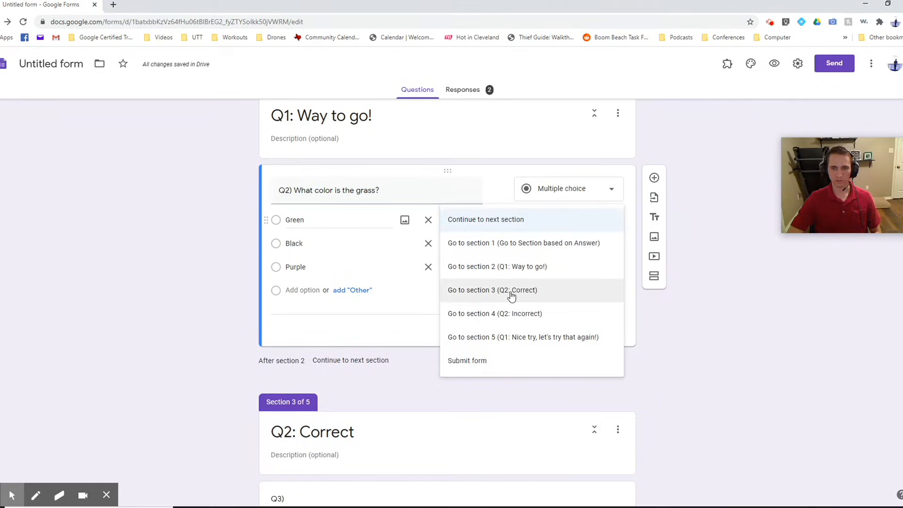
left_click(493, 290)
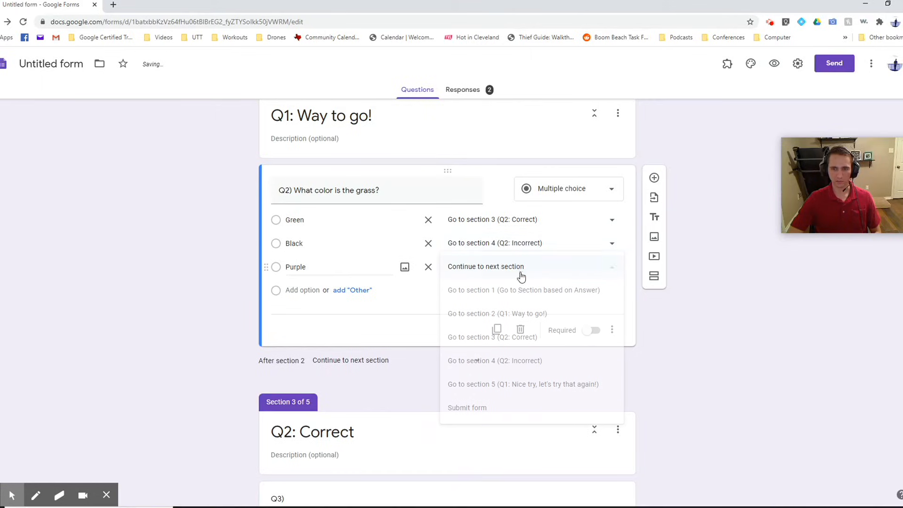
left_click(494, 361)
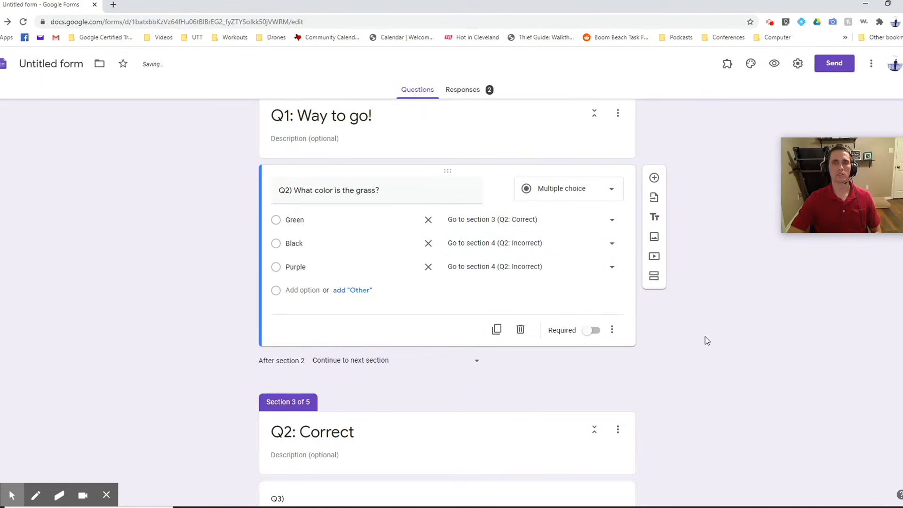